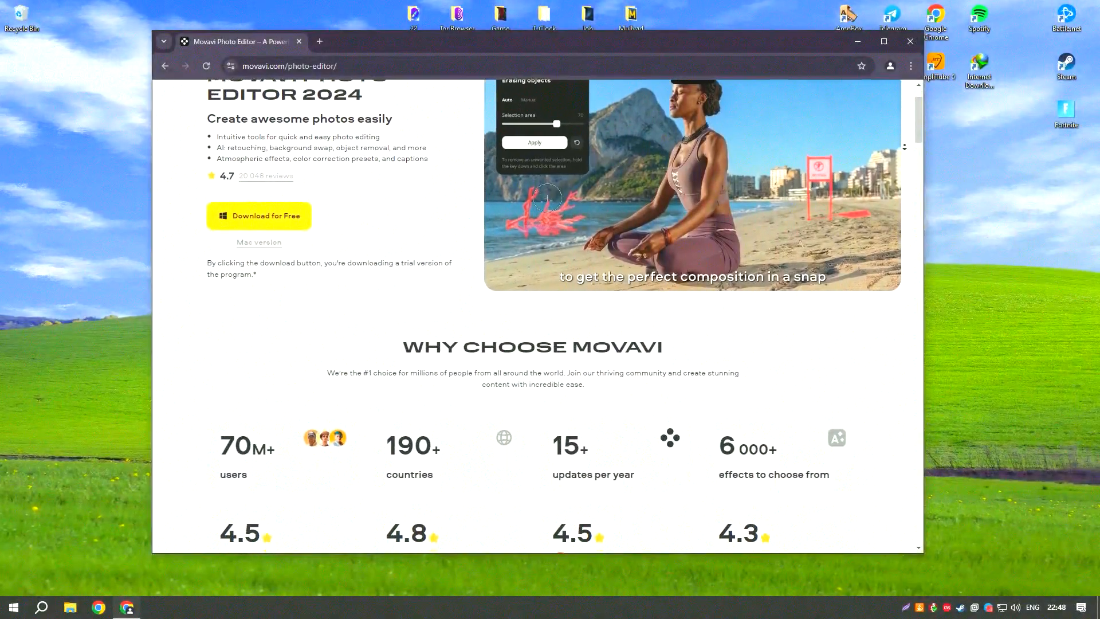
Step: Browse down the Movavi Photo Editor page, then close Chrome
scroll("down", 3)
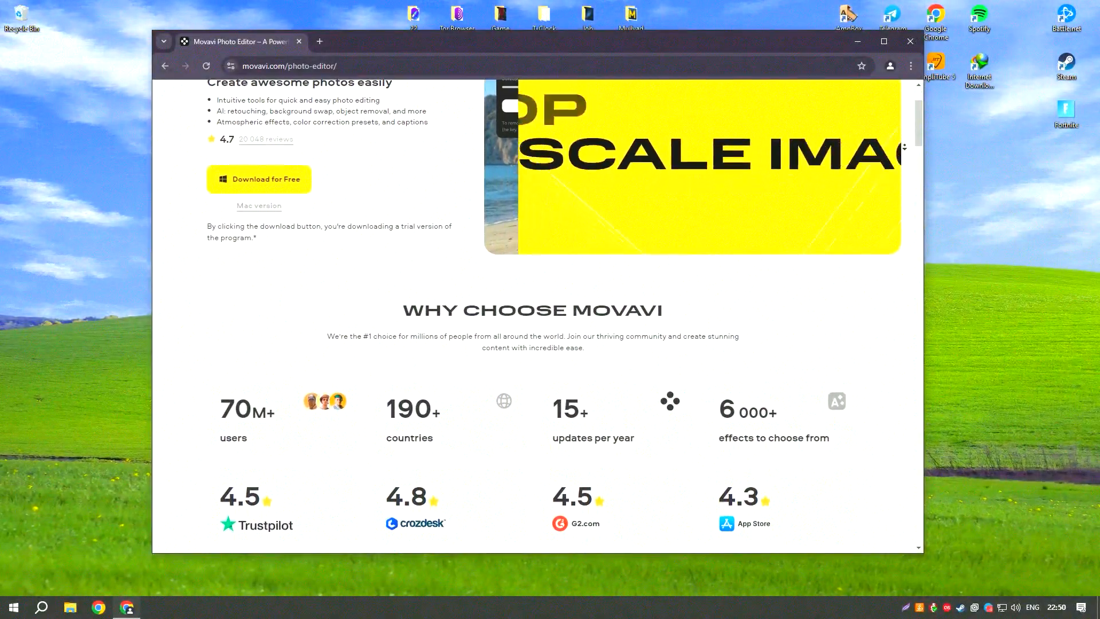
scroll("down", 3)
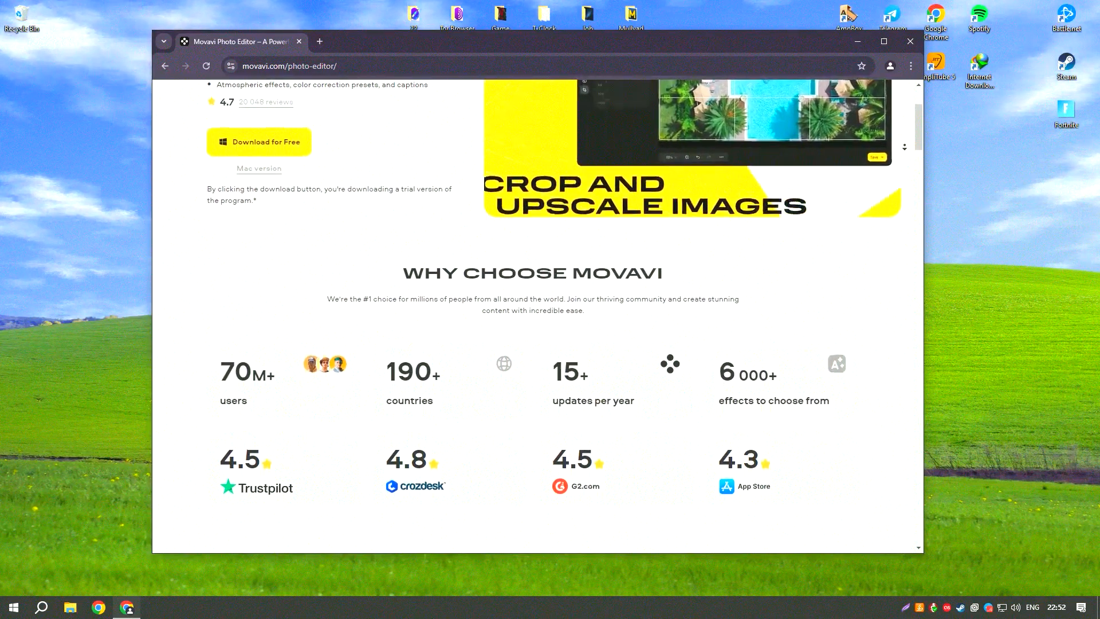
scroll("down", 3)
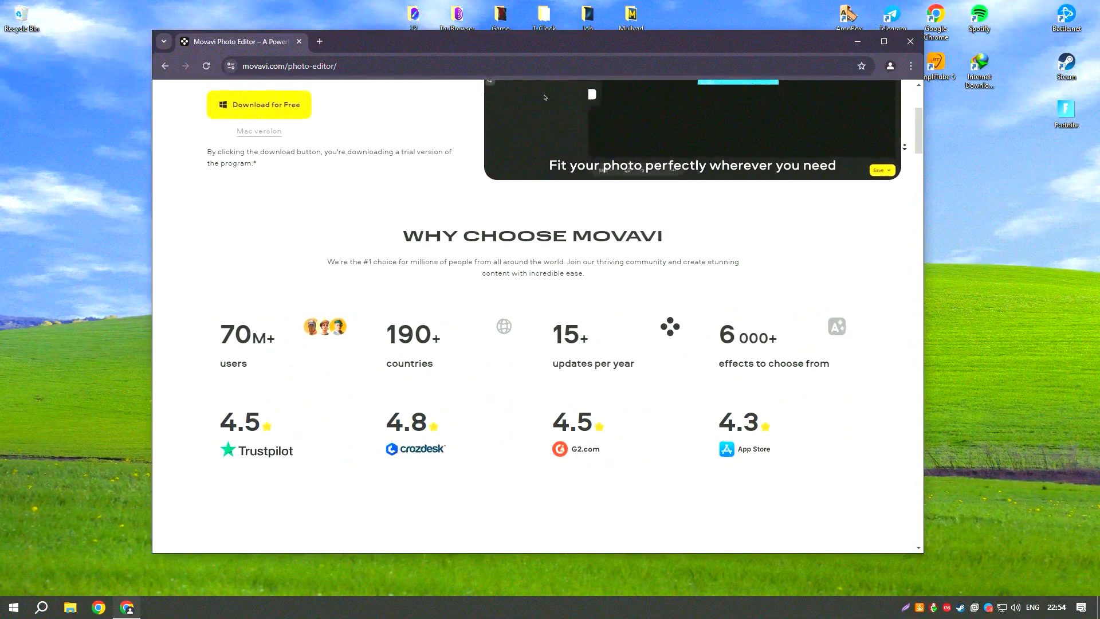
scroll("down", 3)
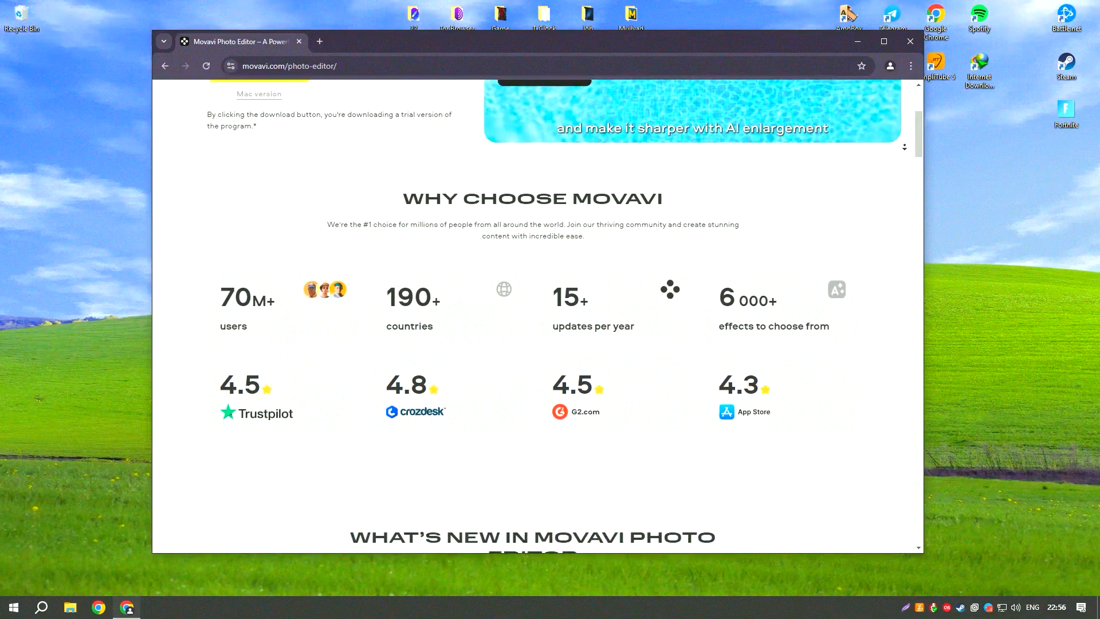
scroll("down", 3)
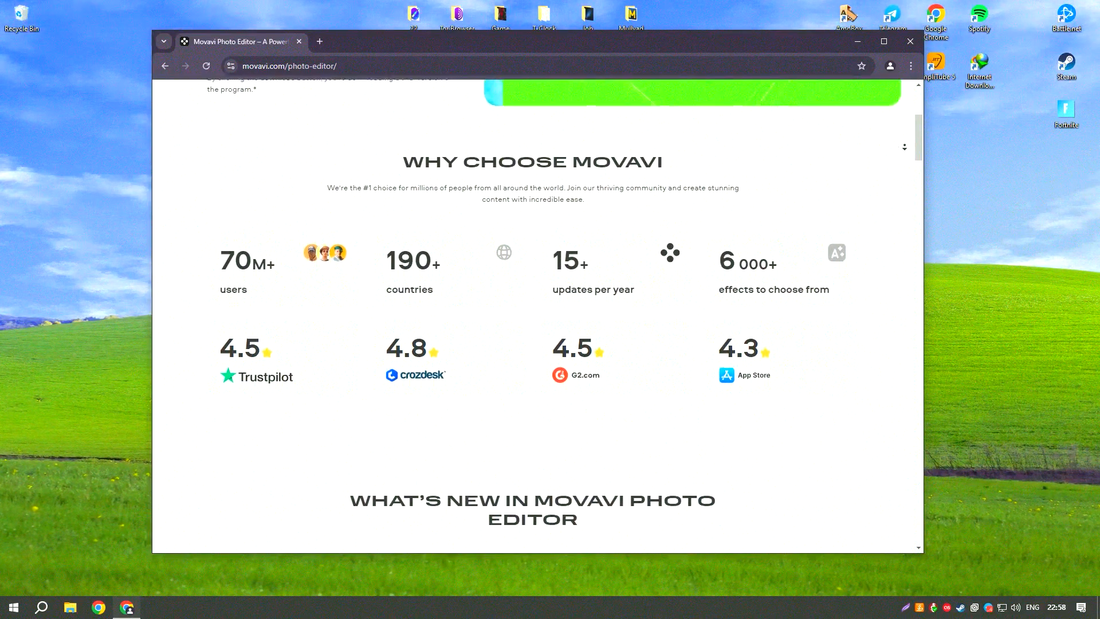
scroll("up", 3)
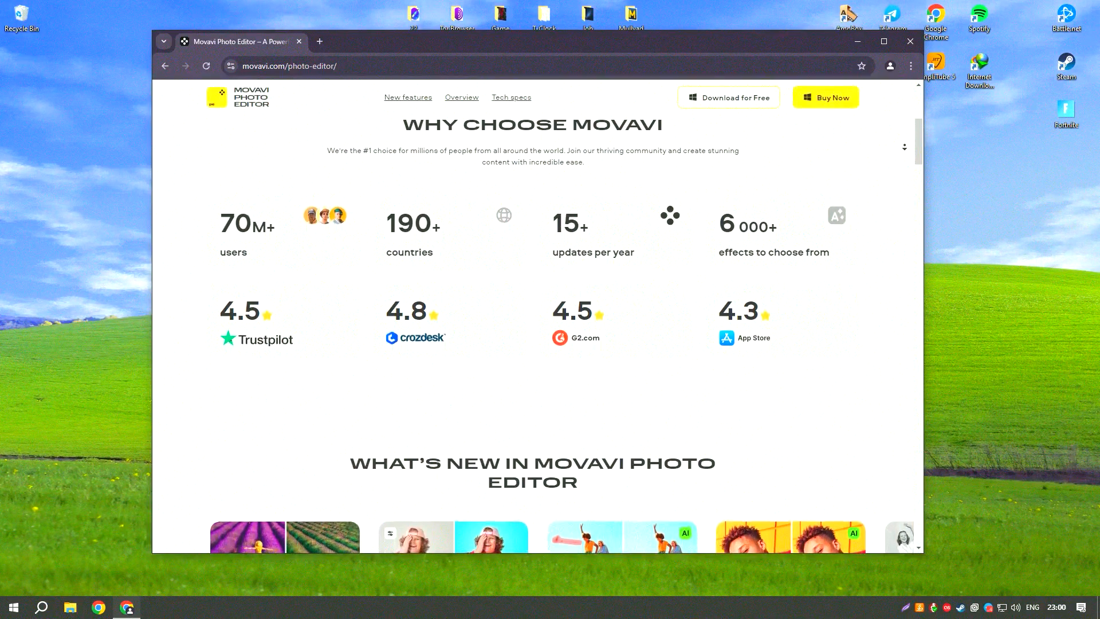
scroll("down", 3)
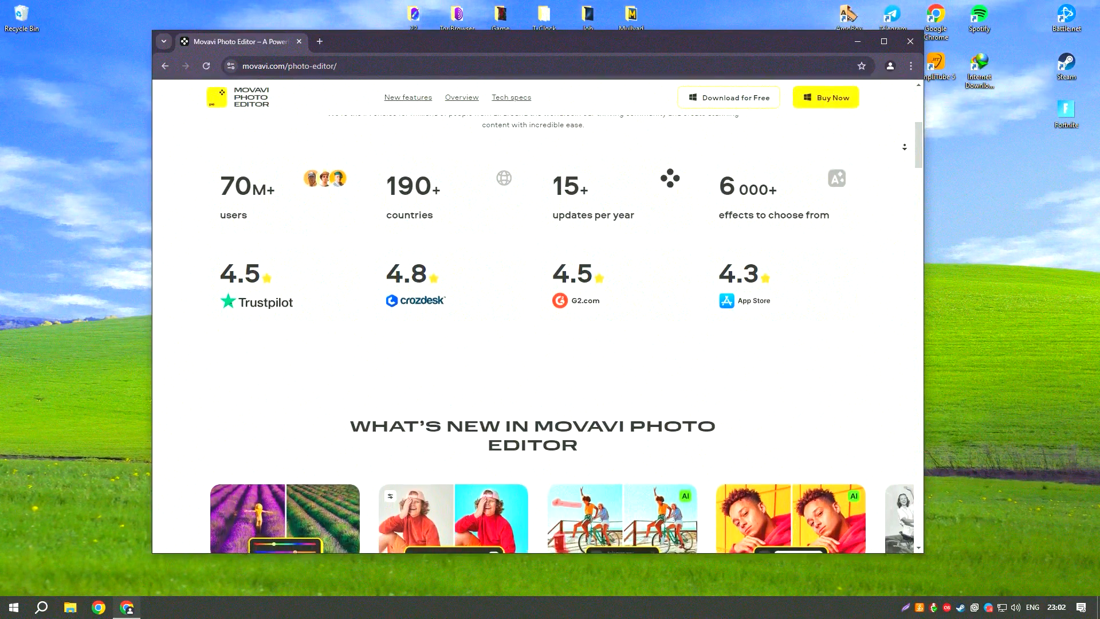
scroll("down", 3)
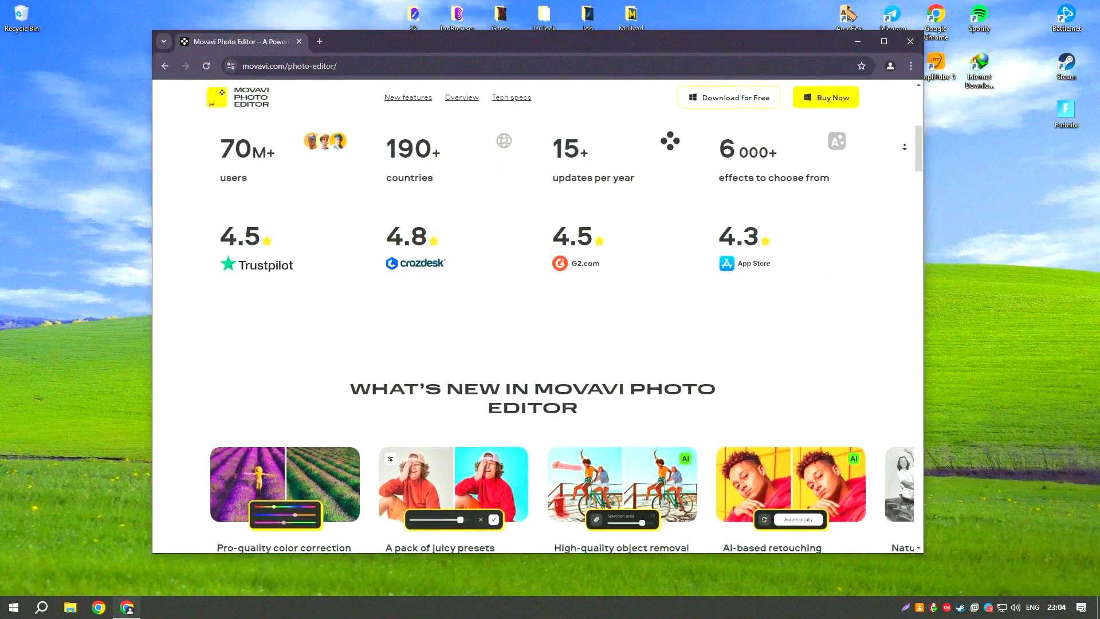
scroll("down", 3)
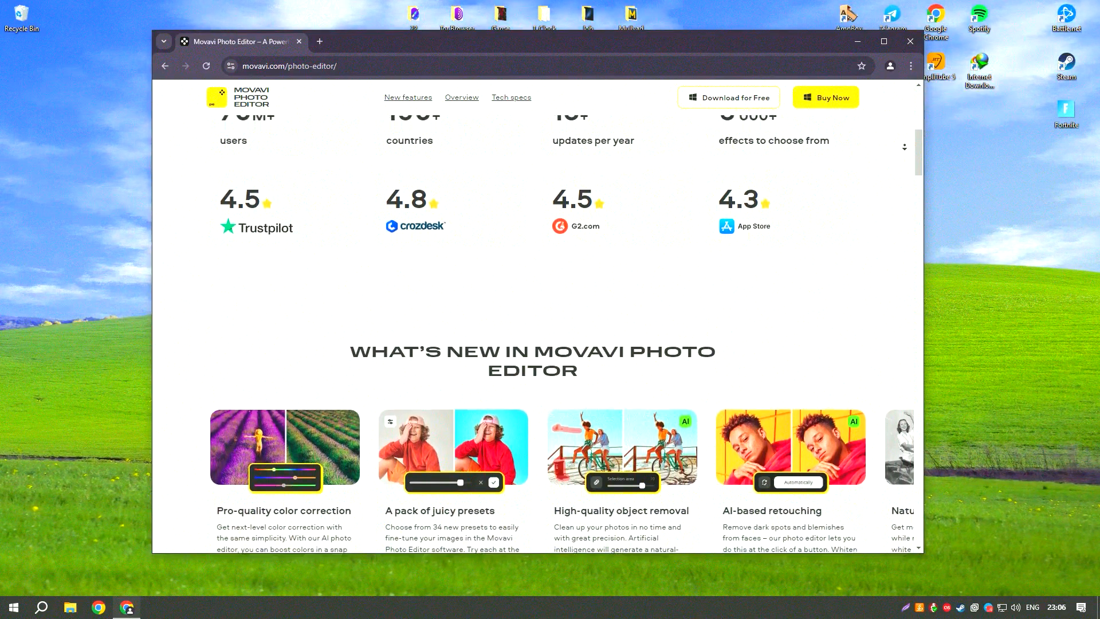
scroll("down", 3)
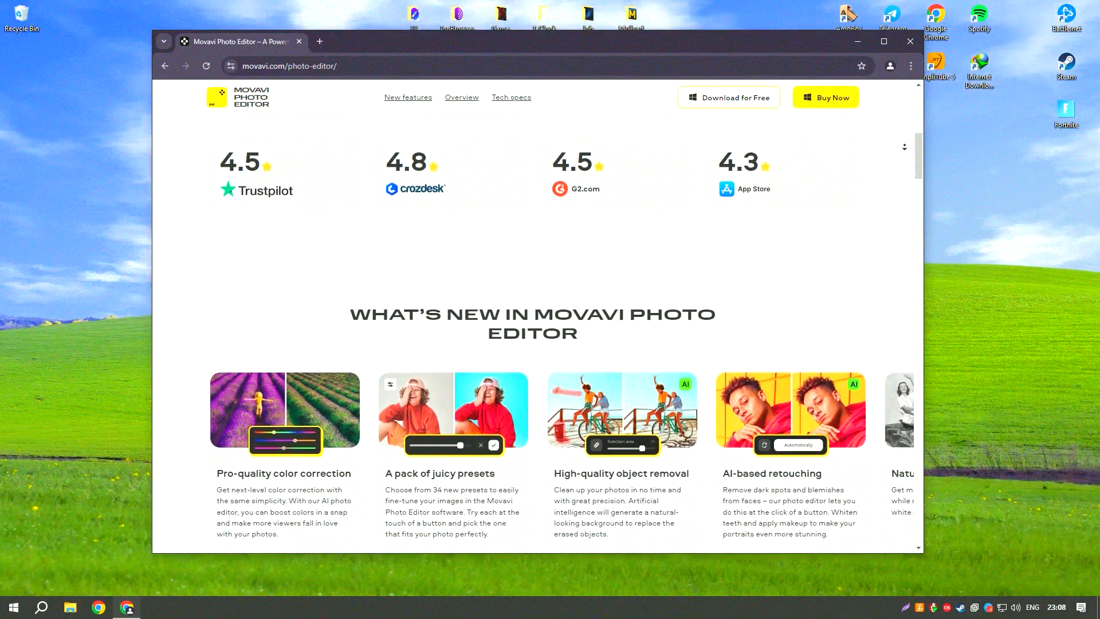
scroll("down", 3)
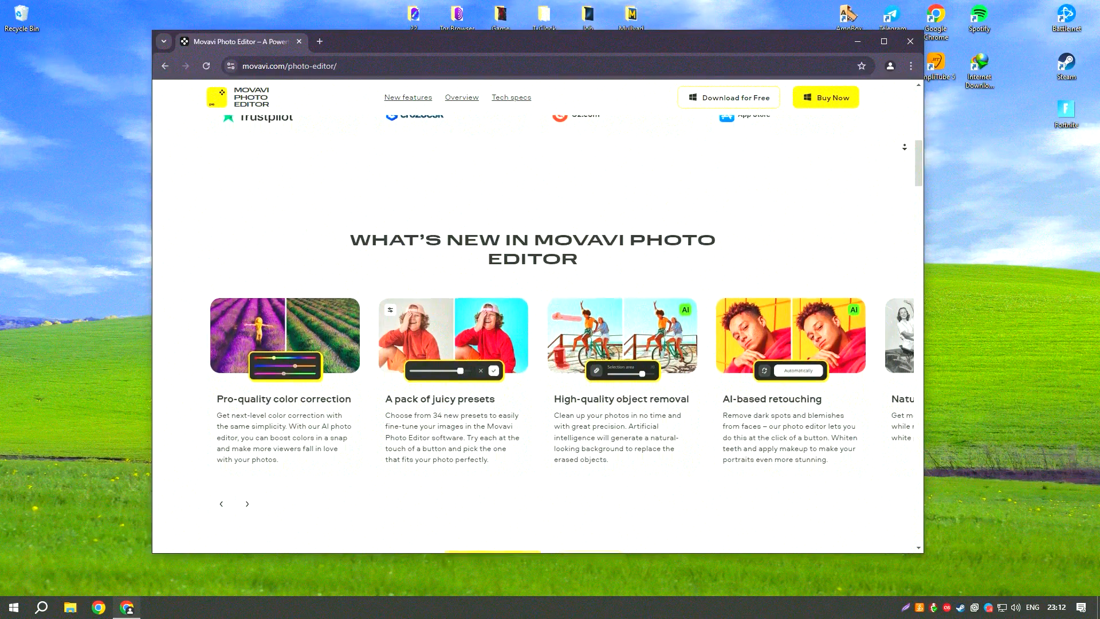
scroll("down", 3)
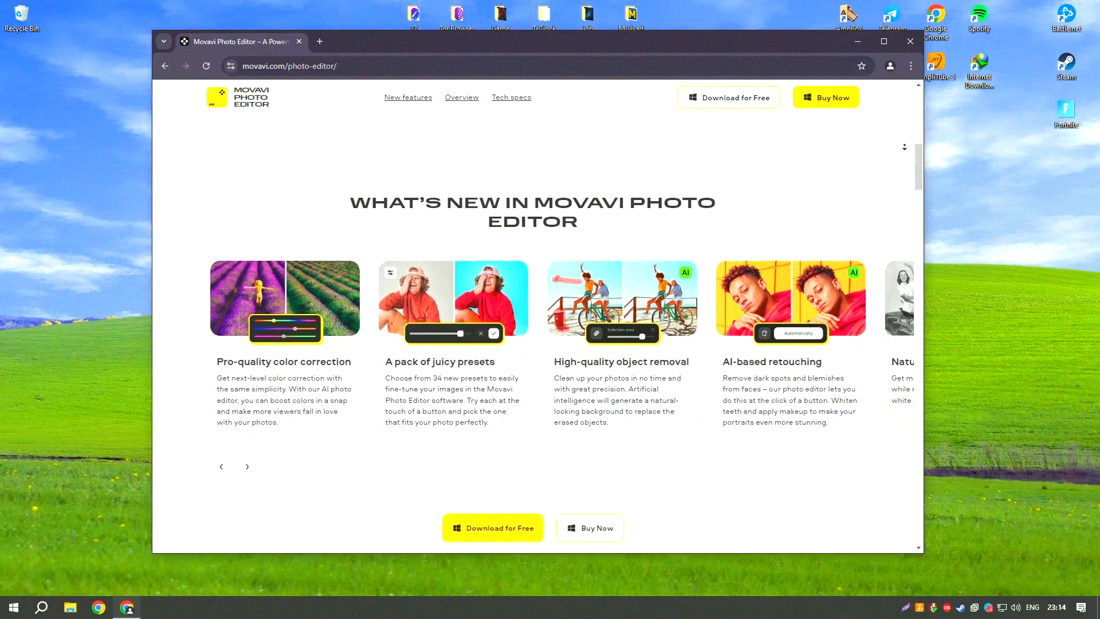
scroll("down", 3)
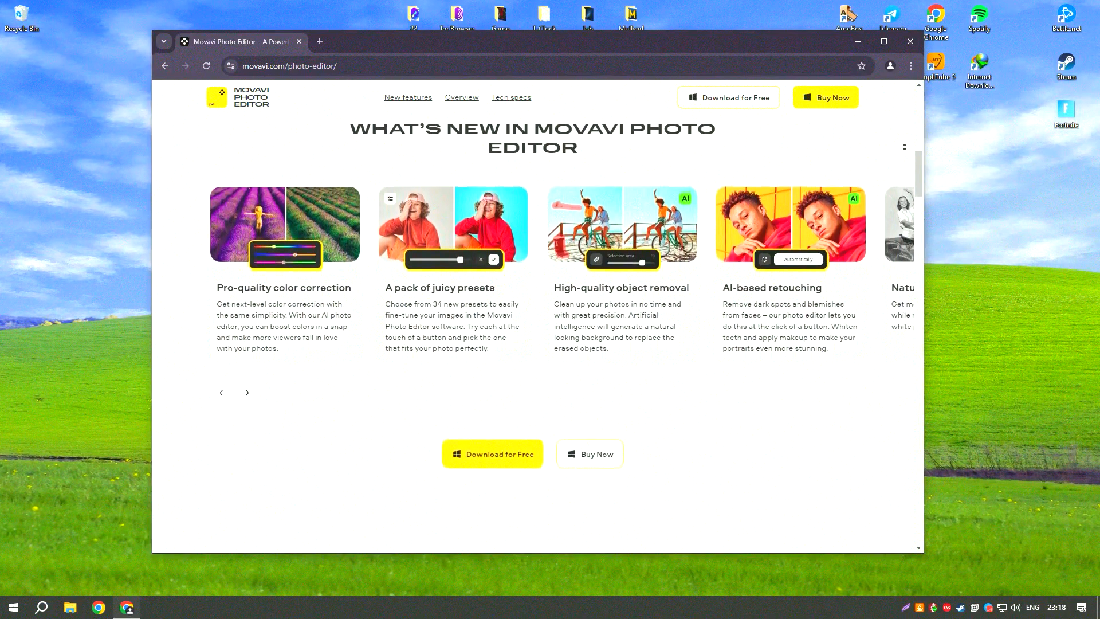
scroll("down", 3)
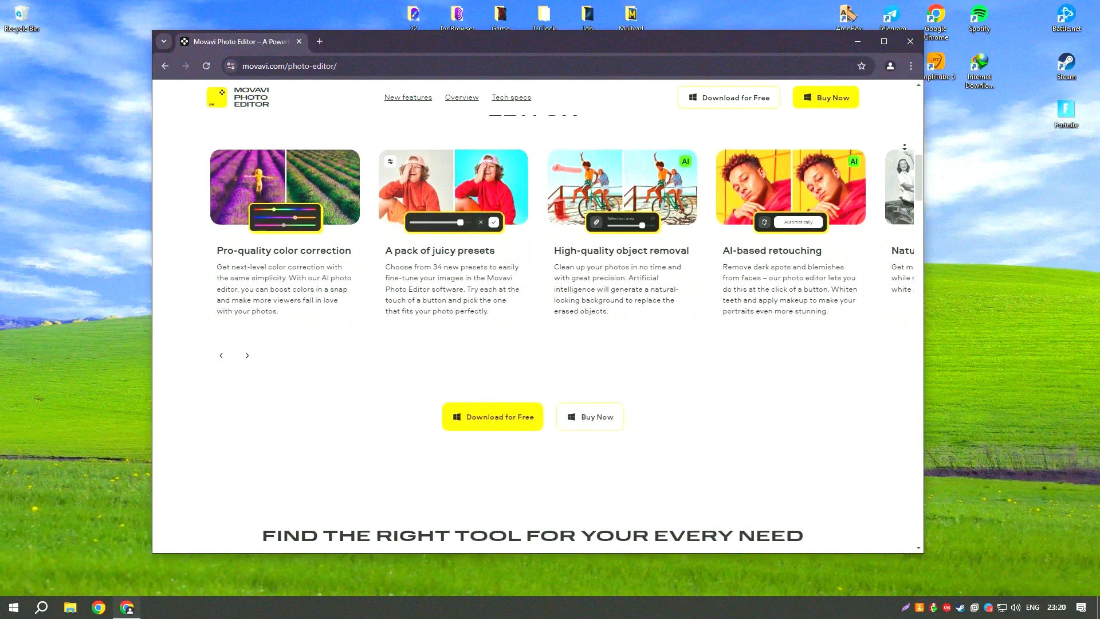
scroll("down", 3)
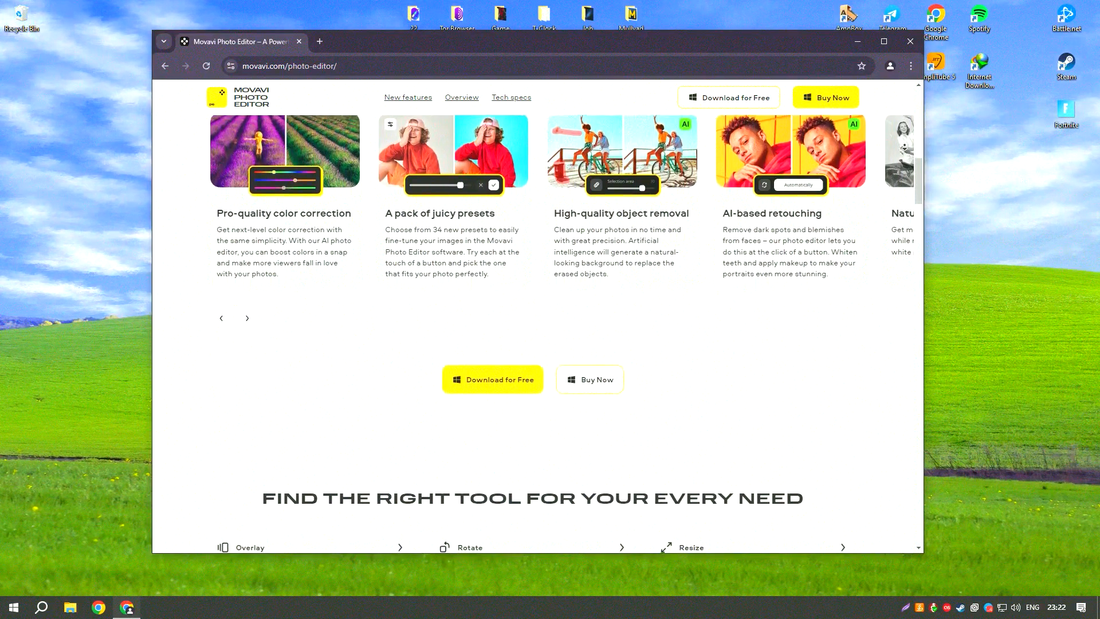
scroll("down", 3)
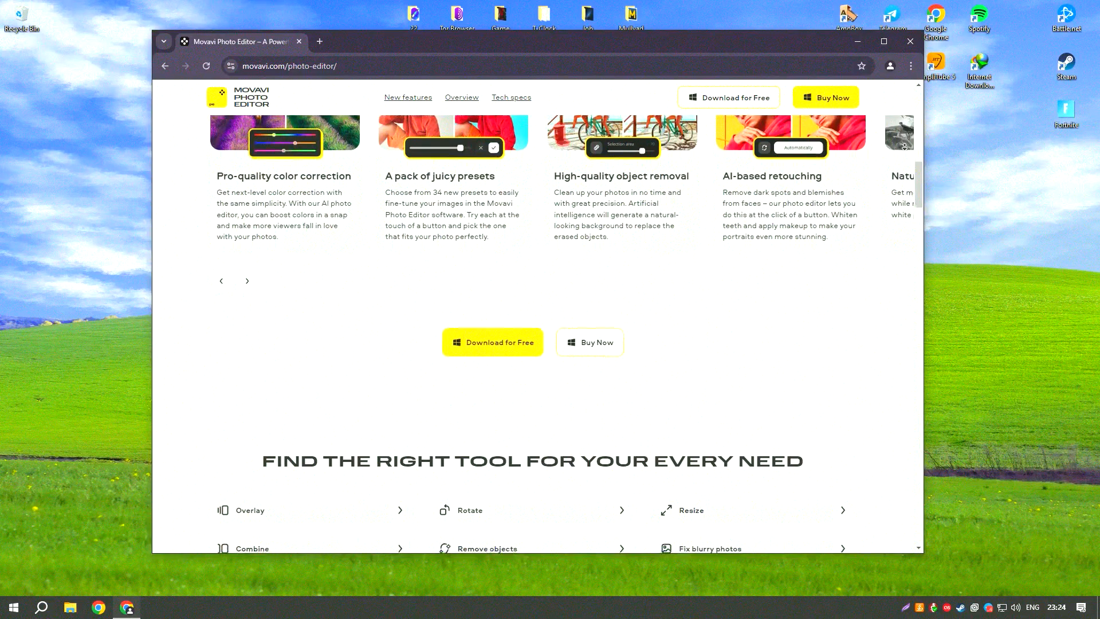
scroll("down", 3)
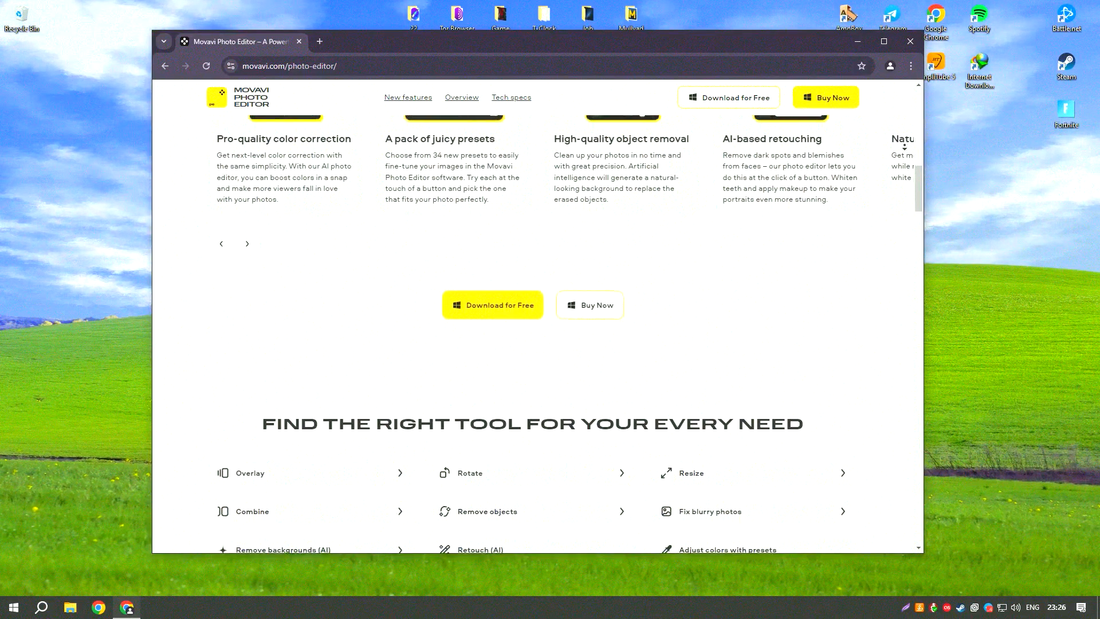
scroll("down", 3)
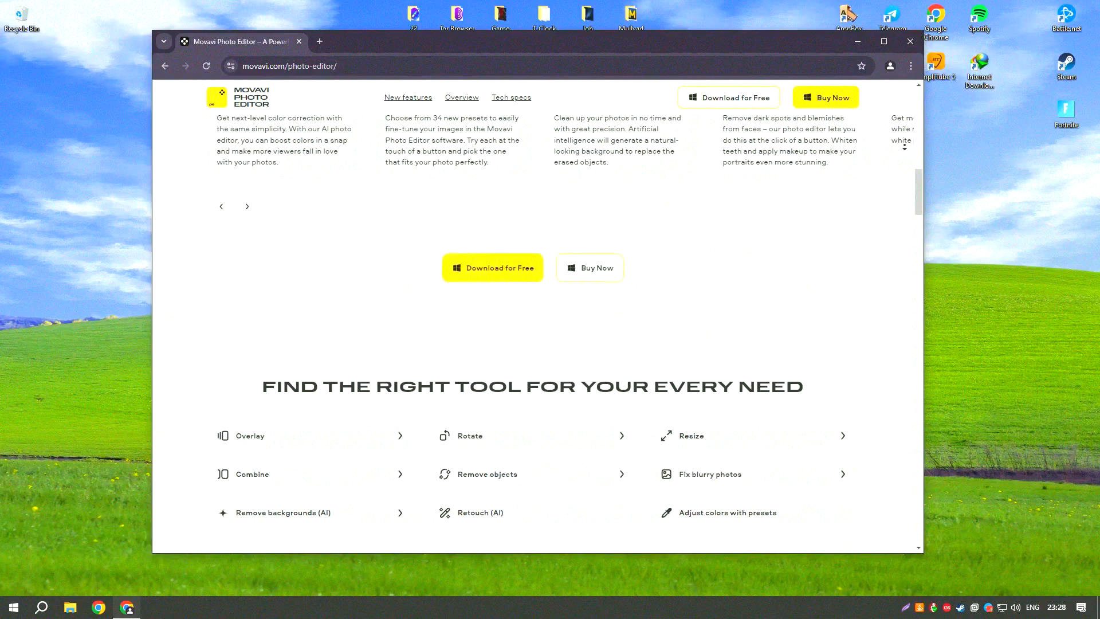
scroll("down", 3)
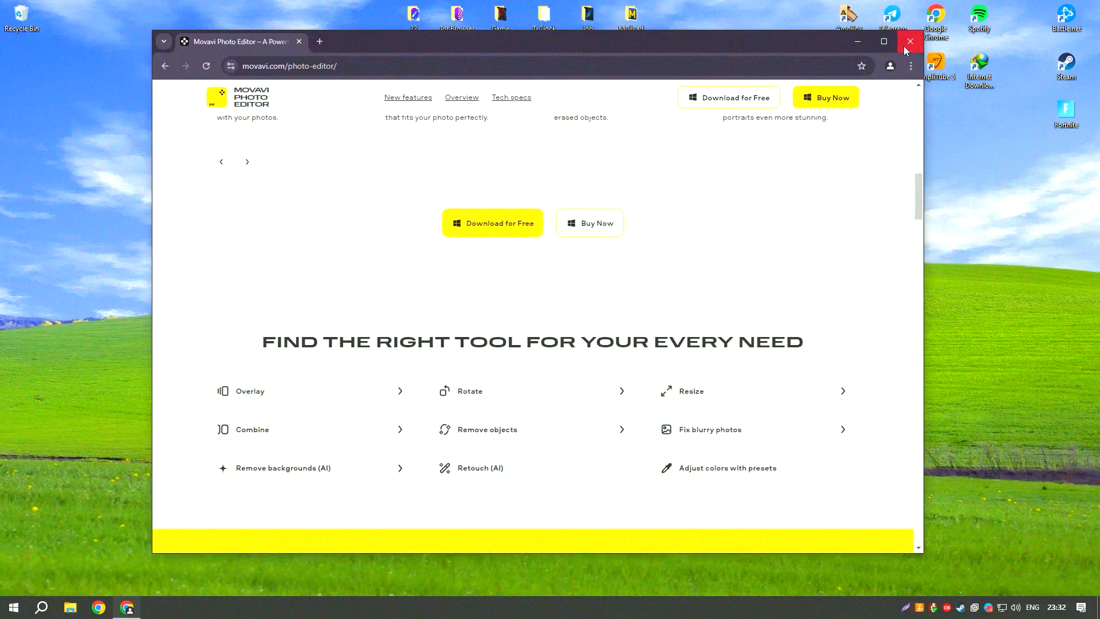
left_click(910, 41)
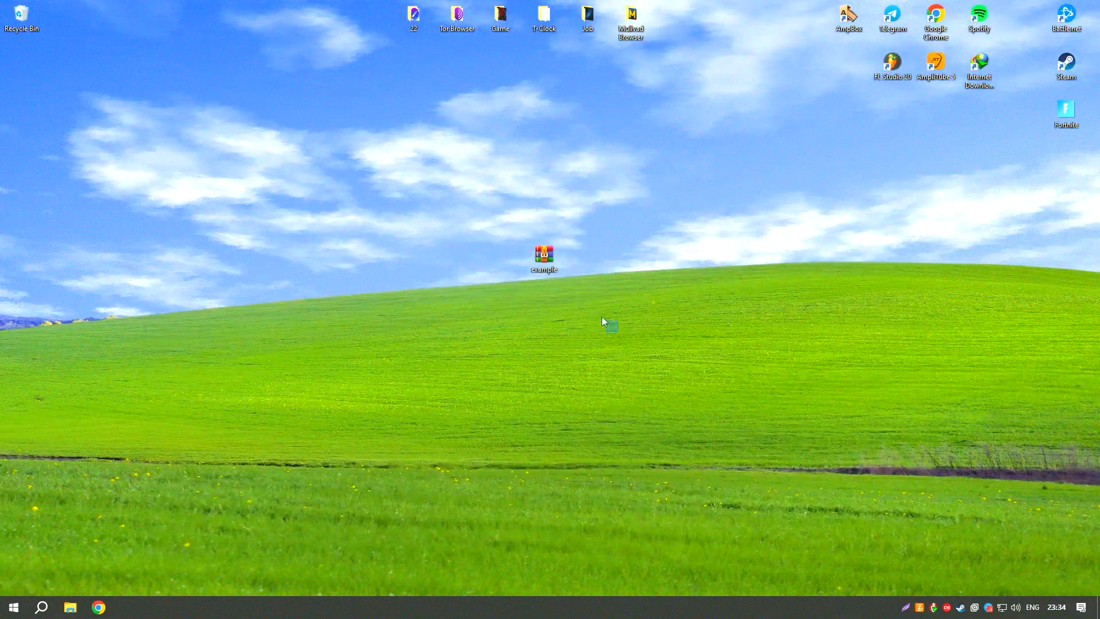
Step: Unpack the password-protected example.rar onto the desktop and close WinRAR
double_click(543, 255)
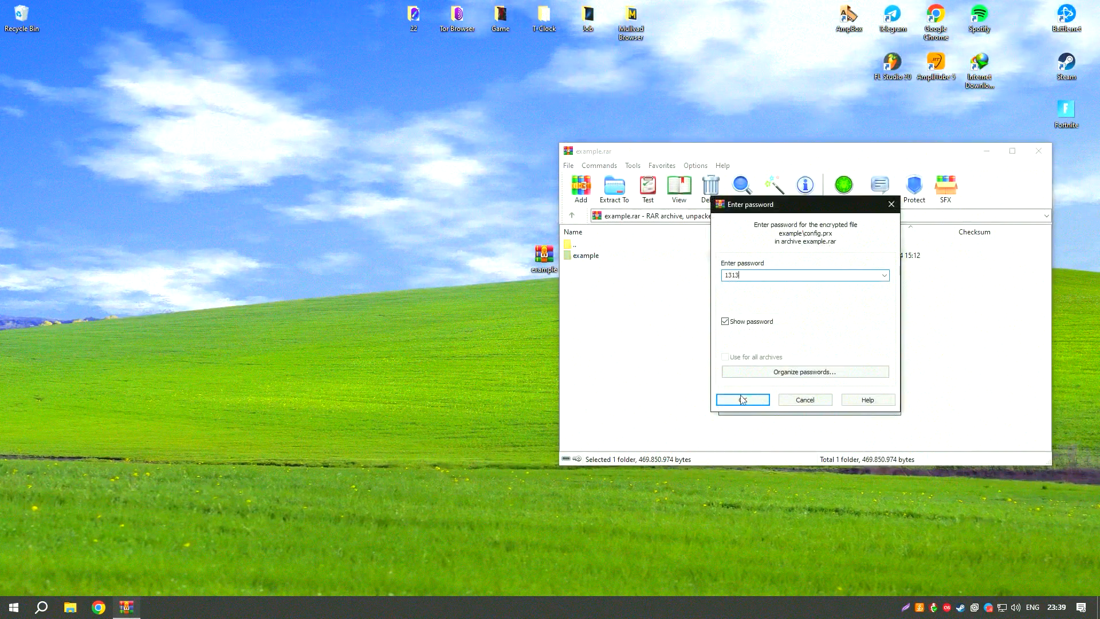
left_click(741, 400)
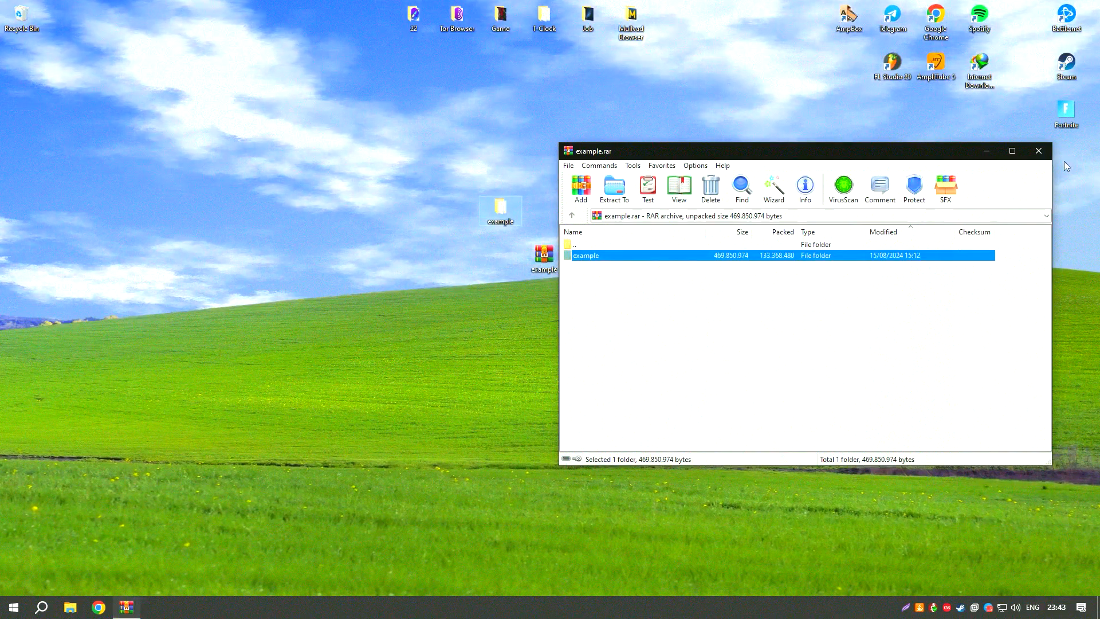
left_click(1038, 150)
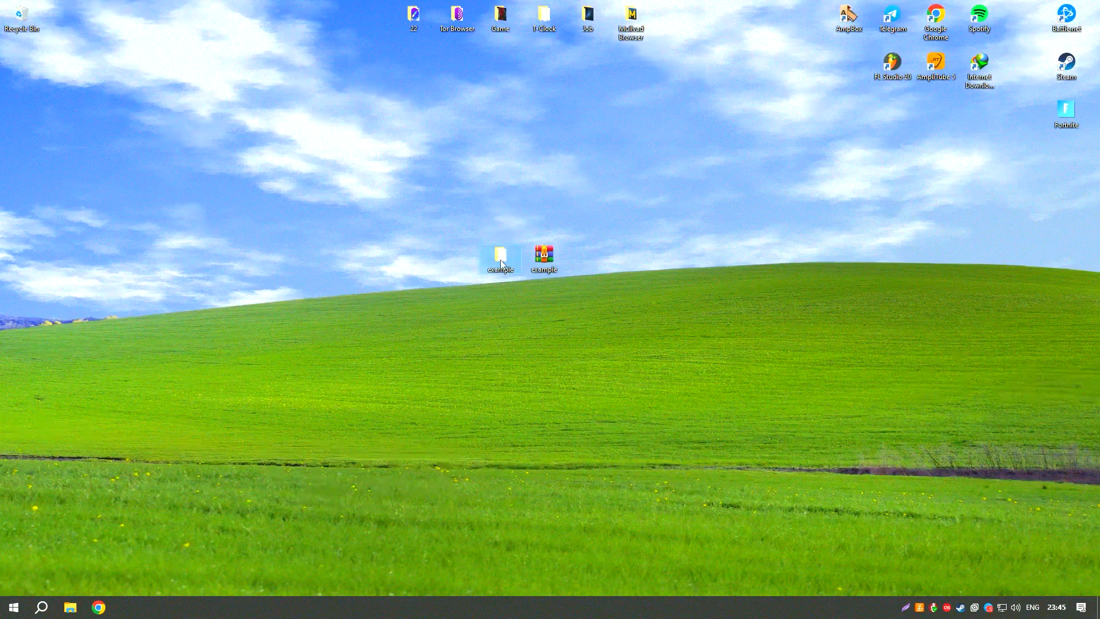
Step: Open the extracted example in Movavi and place a Simple text title after the stadium clip
double_click(500, 254)
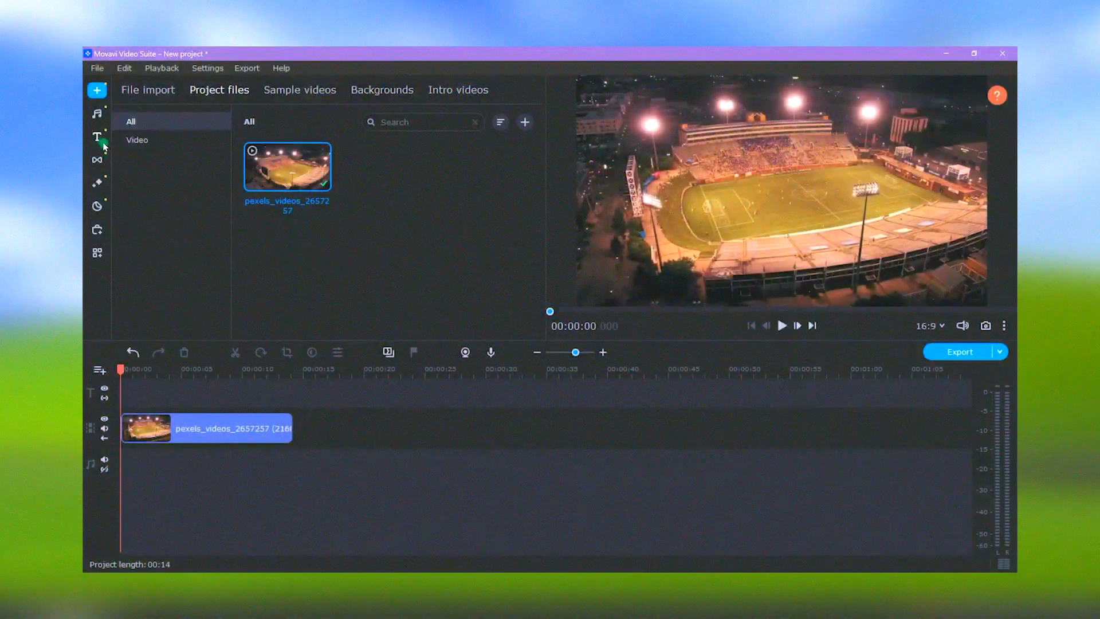
left_click(97, 136)
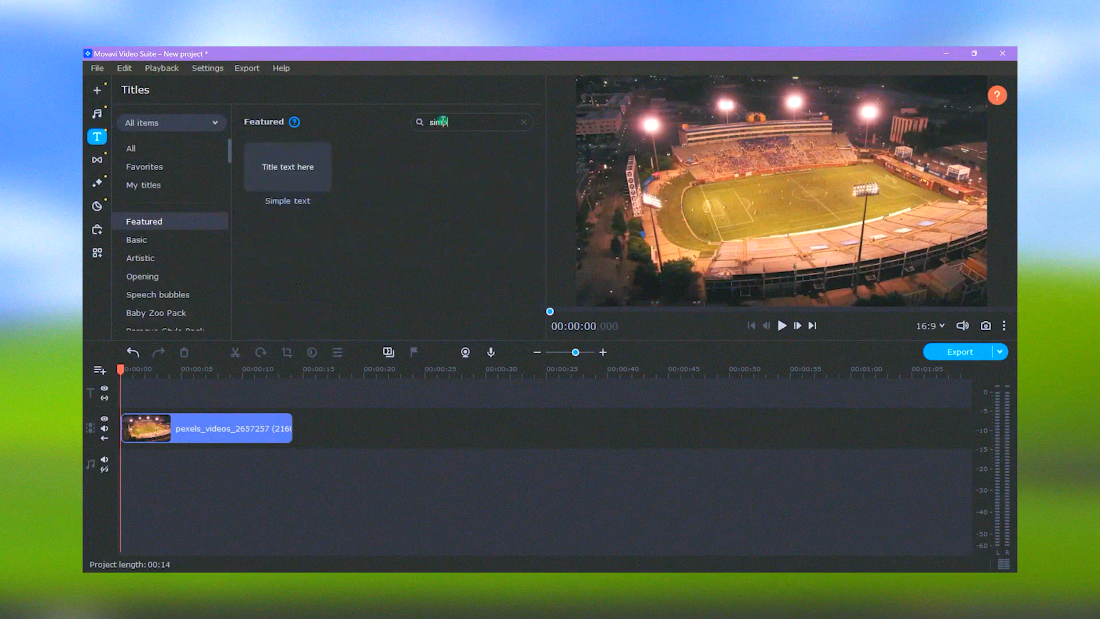
left_click_drag(287, 167, 228, 393)
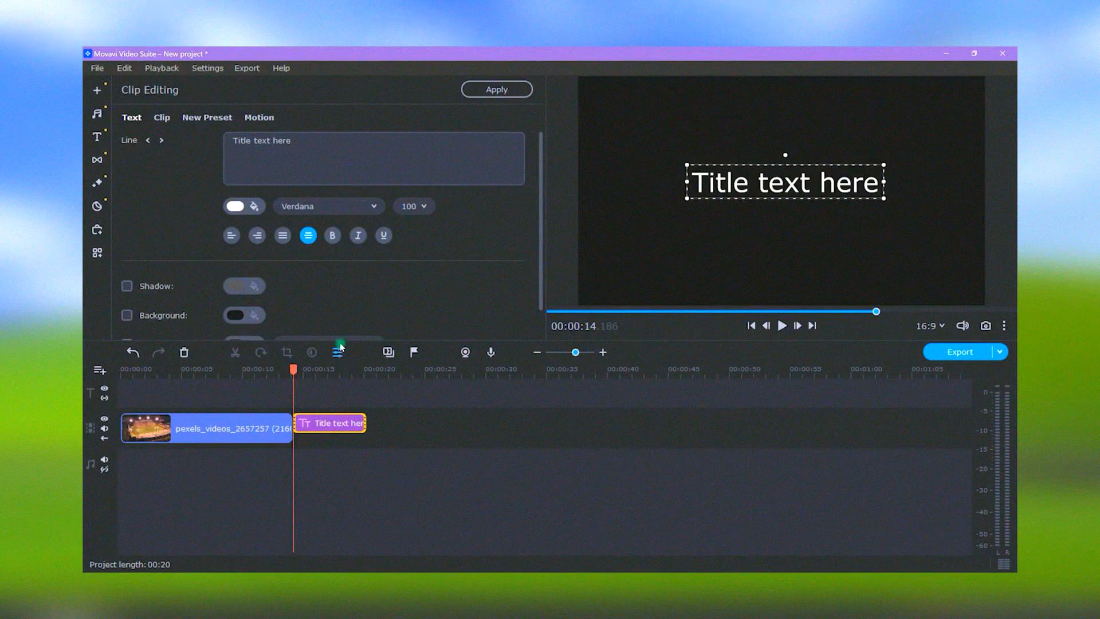
Step: Make the title text bright green, reading FRIDAY NIGHT, in the Impact font
left_click(243, 205)
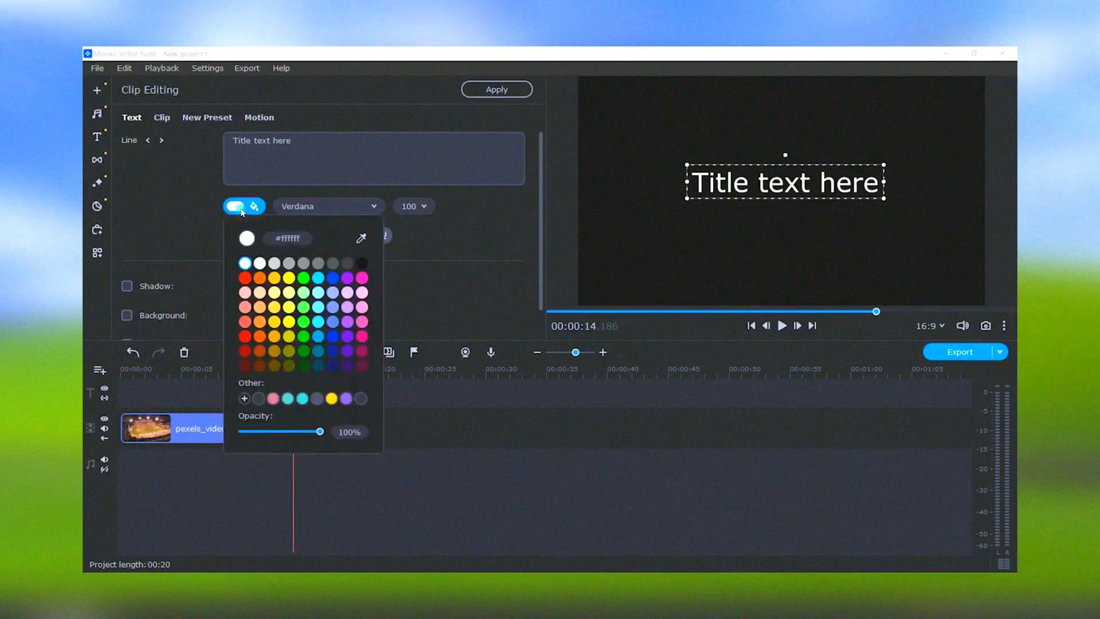
left_click(304, 278)
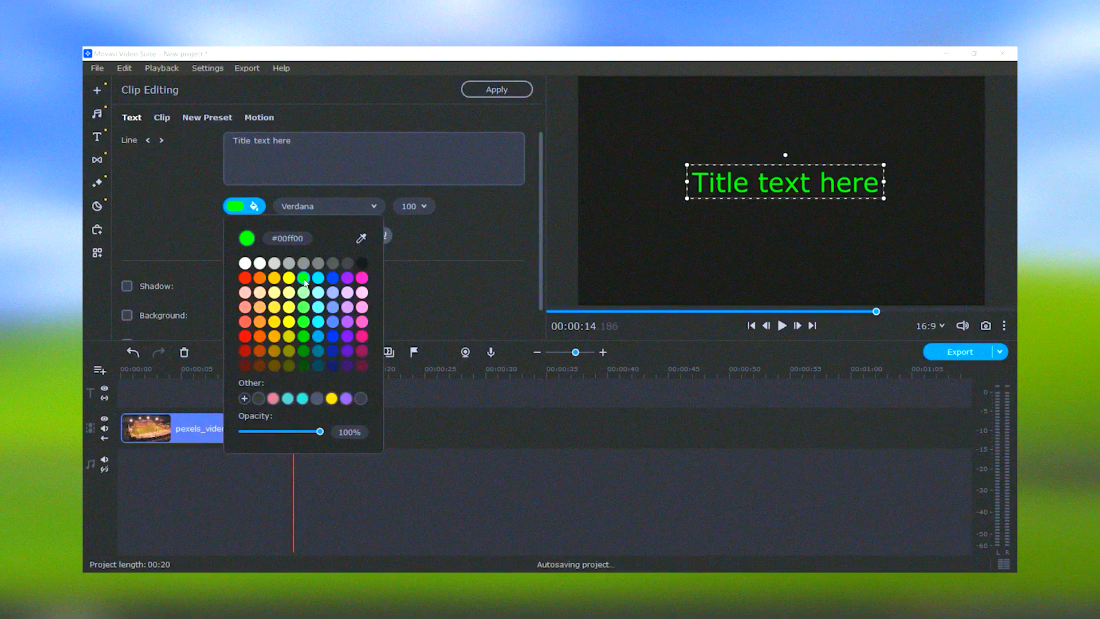
type("FRIDAY NI")
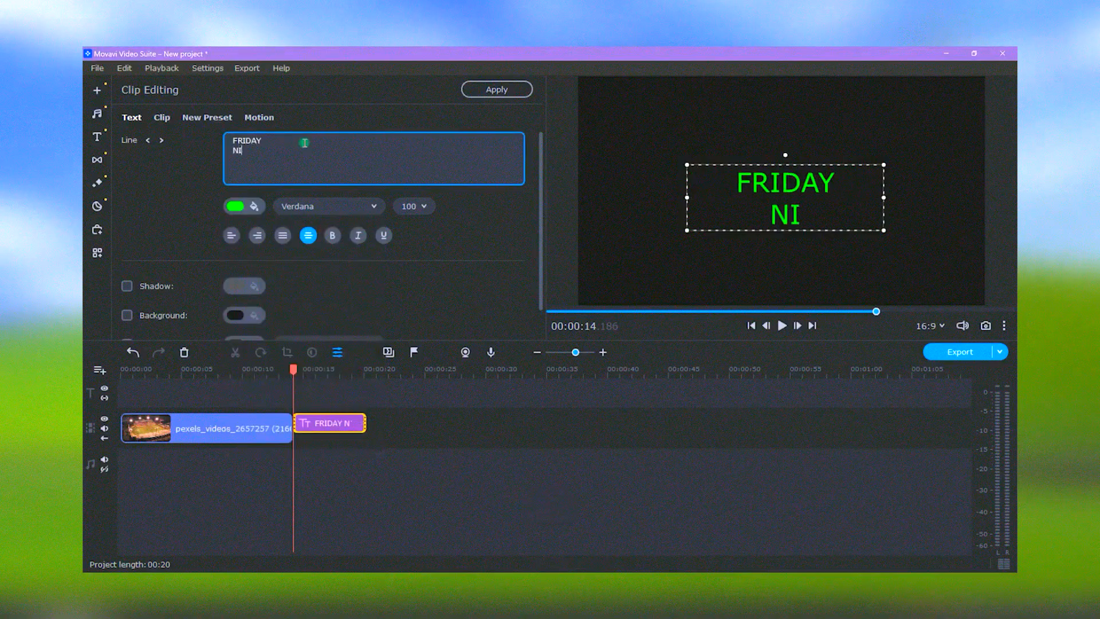
type("GHT")
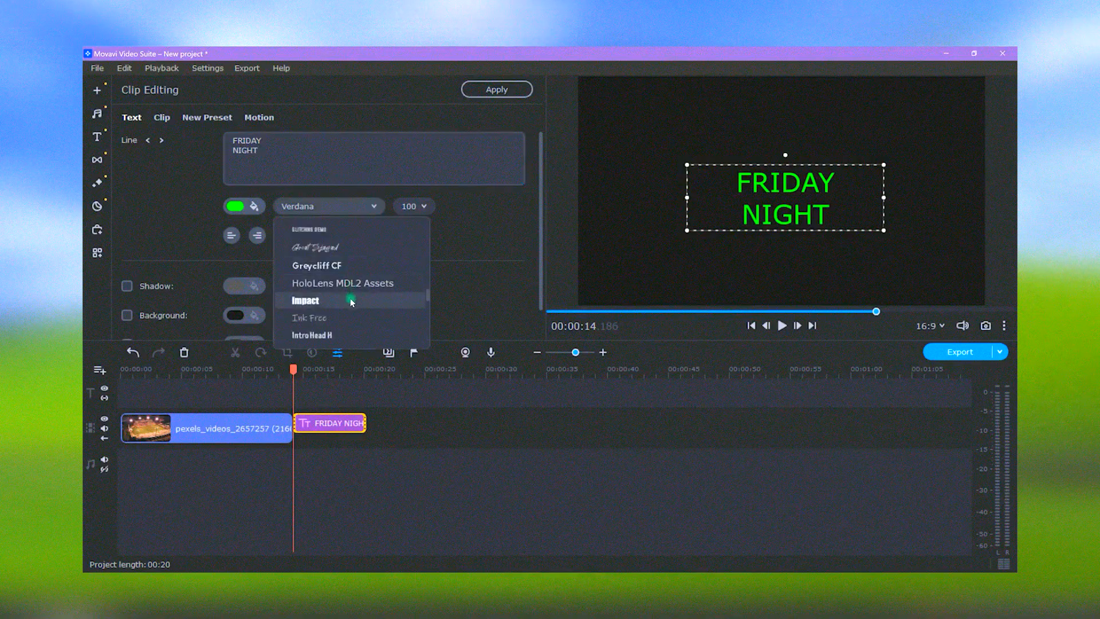
left_click(306, 300)
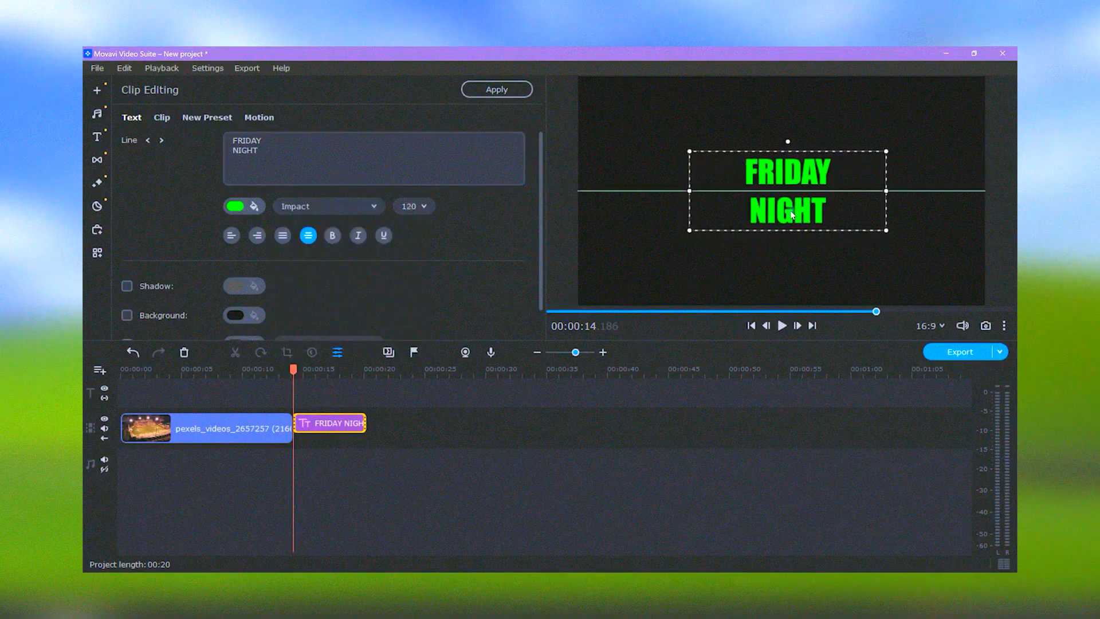